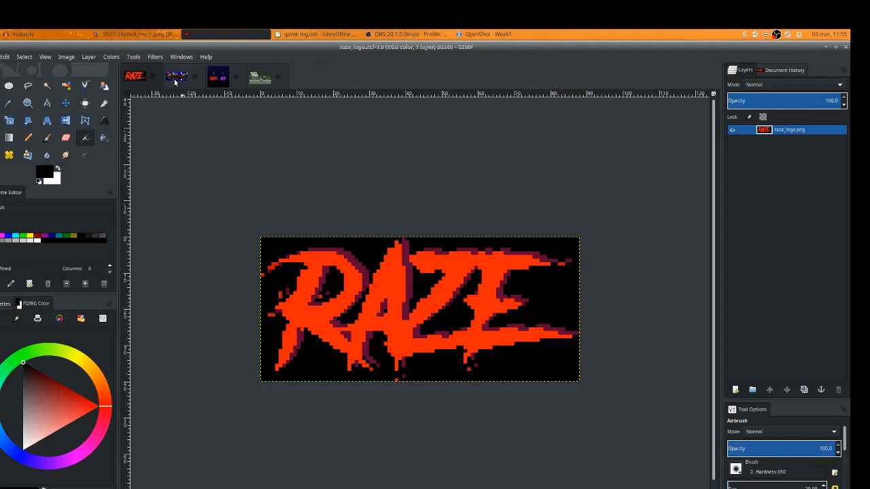
Step: Move the floating Palette Editor into the left dock so the street mockup is fully visible
click(178, 76)
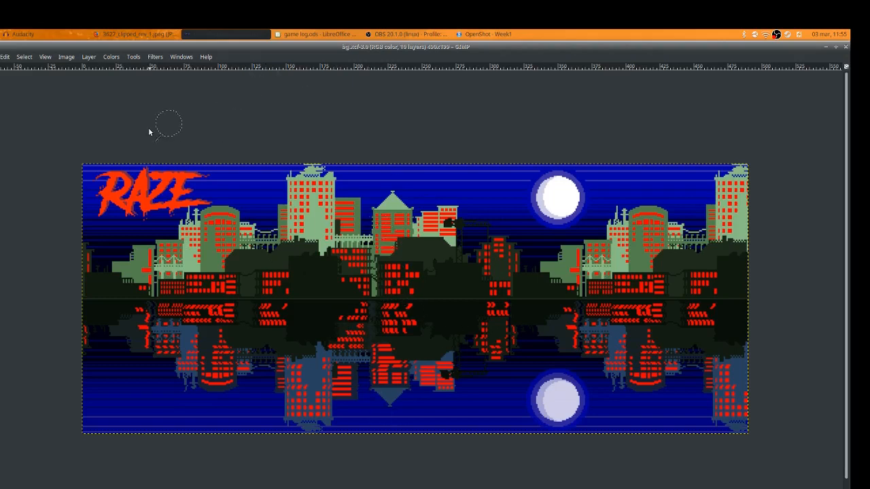
mouse_move(663, 263)
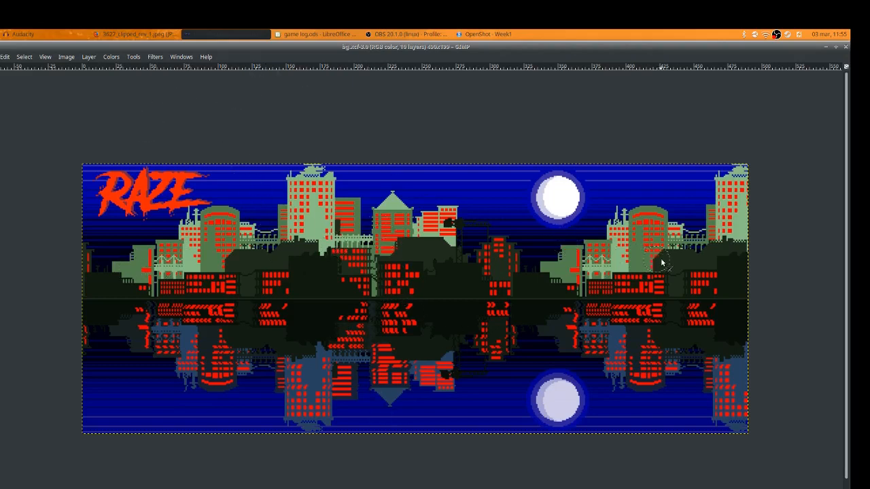
mouse_move(533, 232)
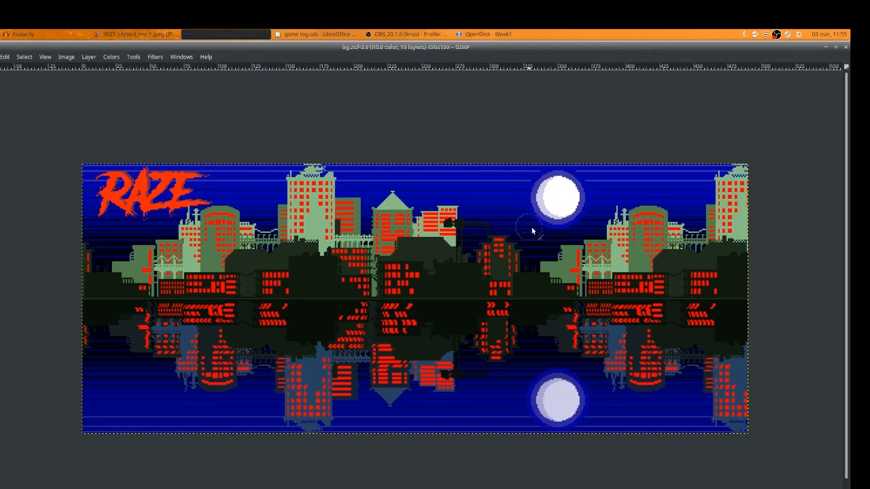
mouse_move(473, 130)
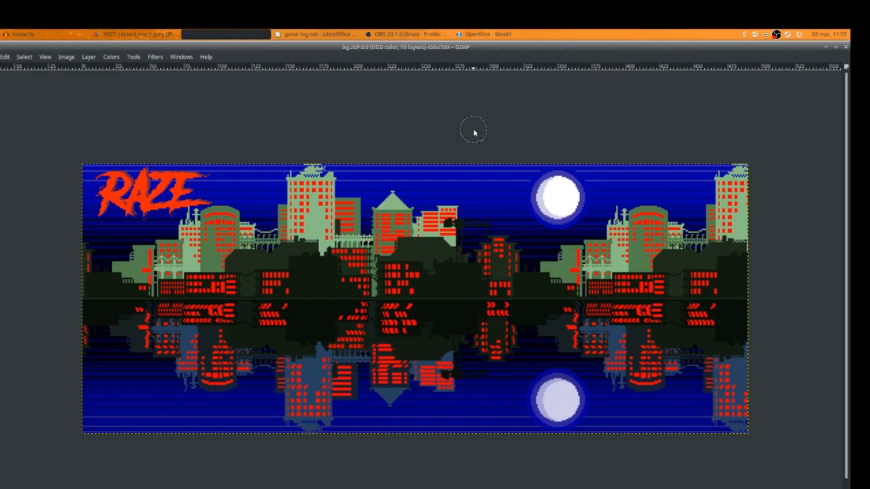
mouse_move(280, 128)
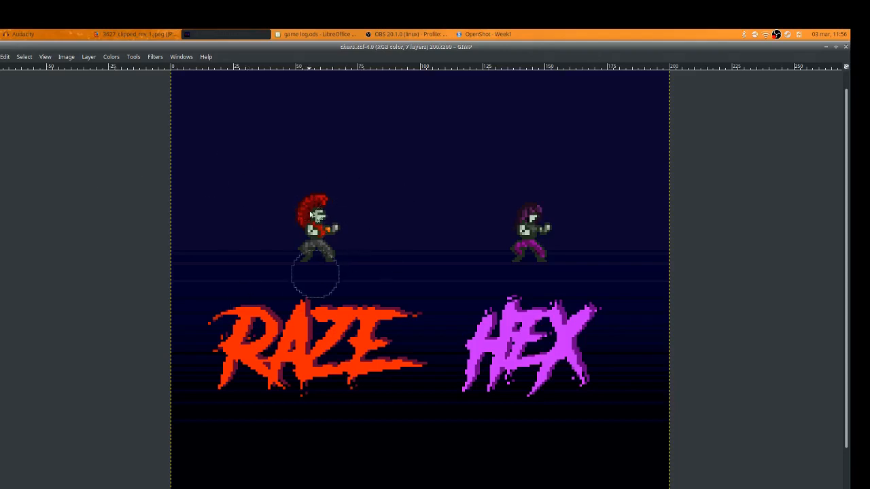
drag(316, 274, 174, 231)
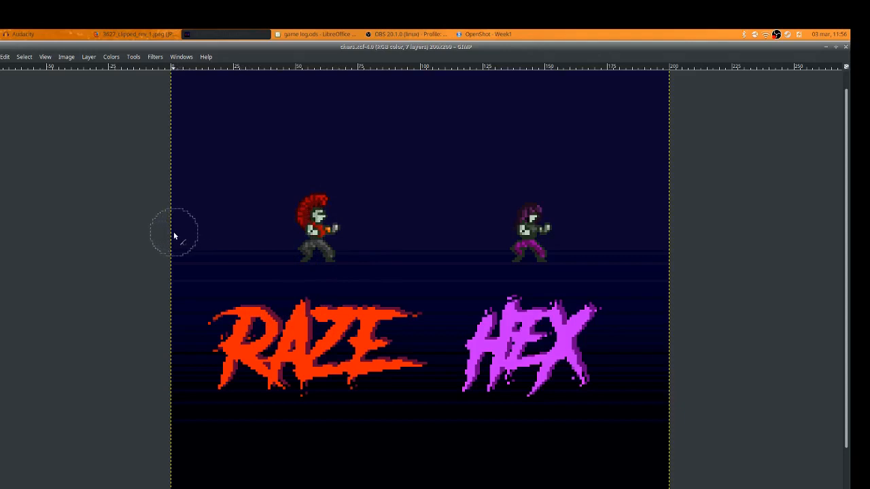
mouse_move(136, 206)
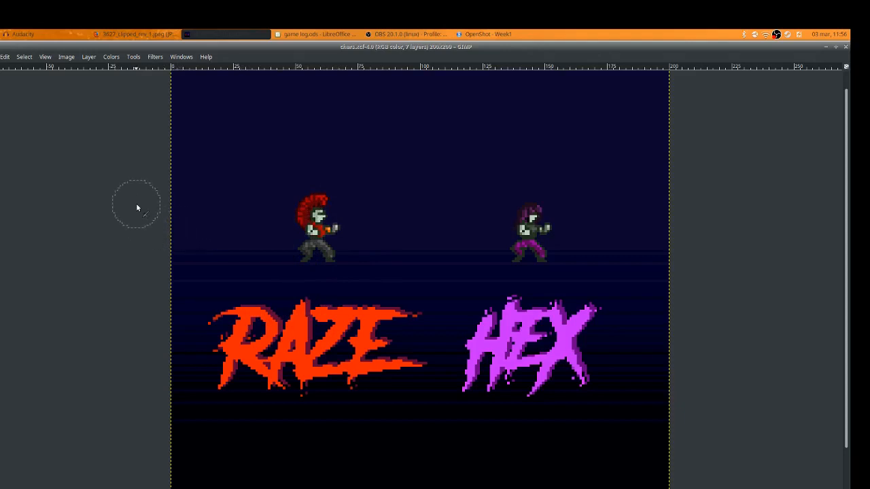
mouse_move(392, 243)
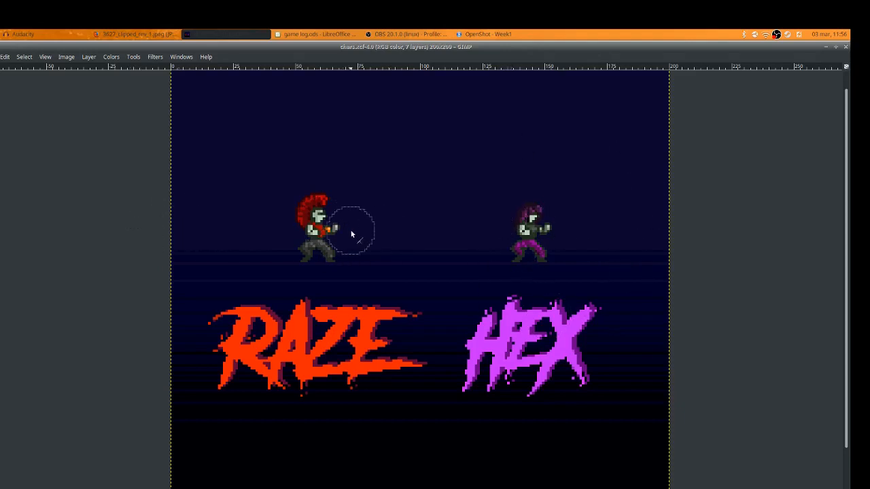
mouse_move(543, 205)
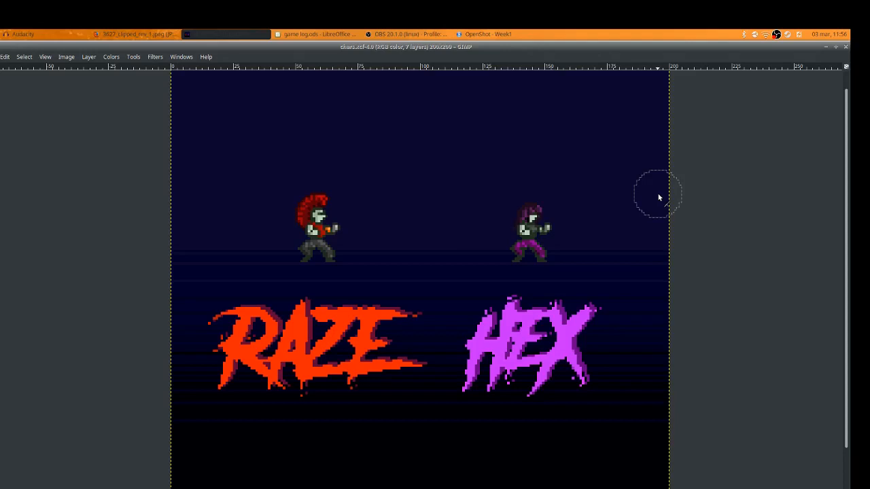
mouse_move(144, 212)
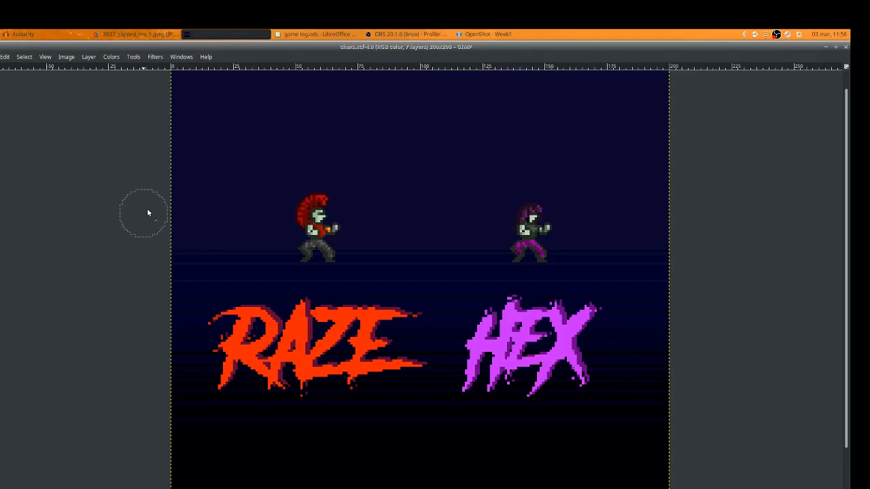
mouse_move(212, 184)
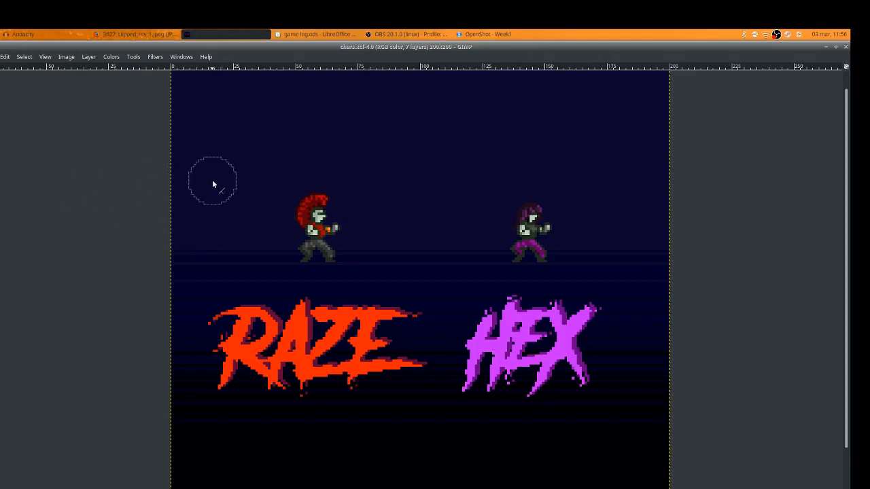
mouse_move(144, 179)
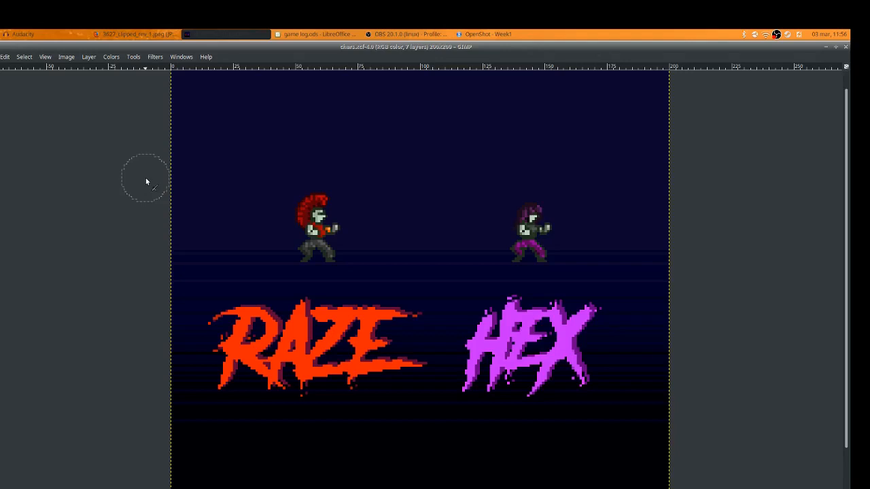
mouse_move(219, 197)
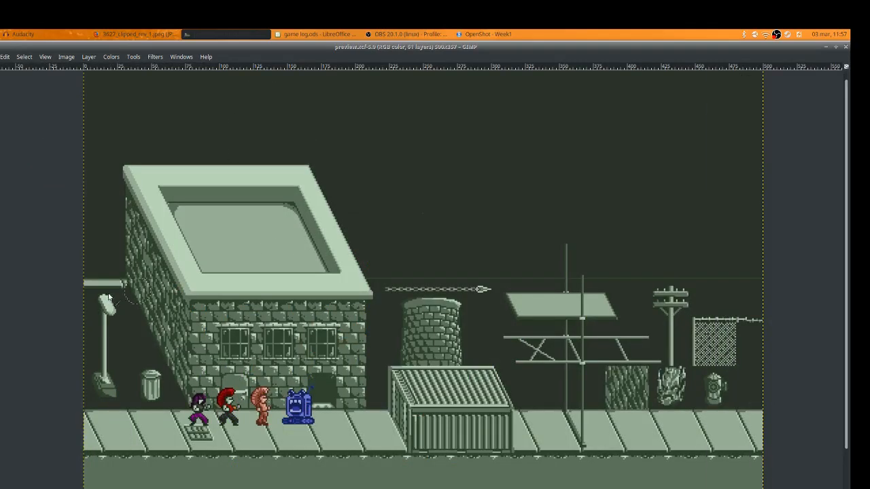
mouse_move(47, 229)
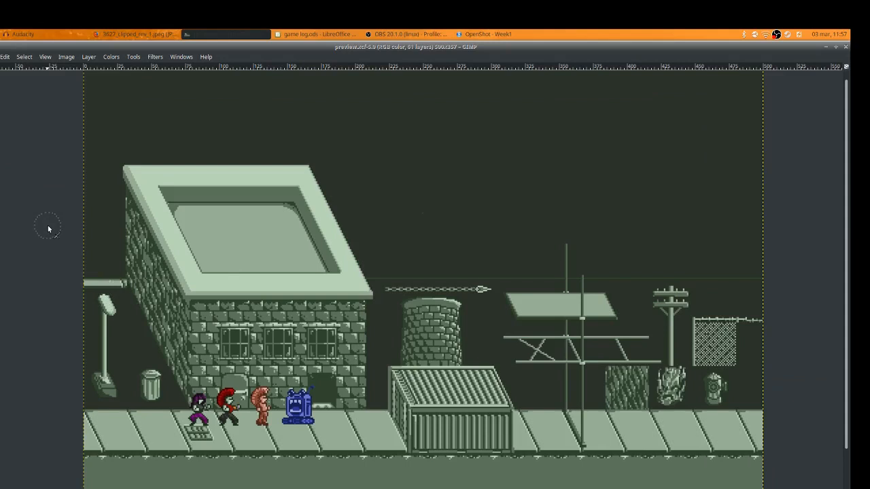
mouse_move(95, 193)
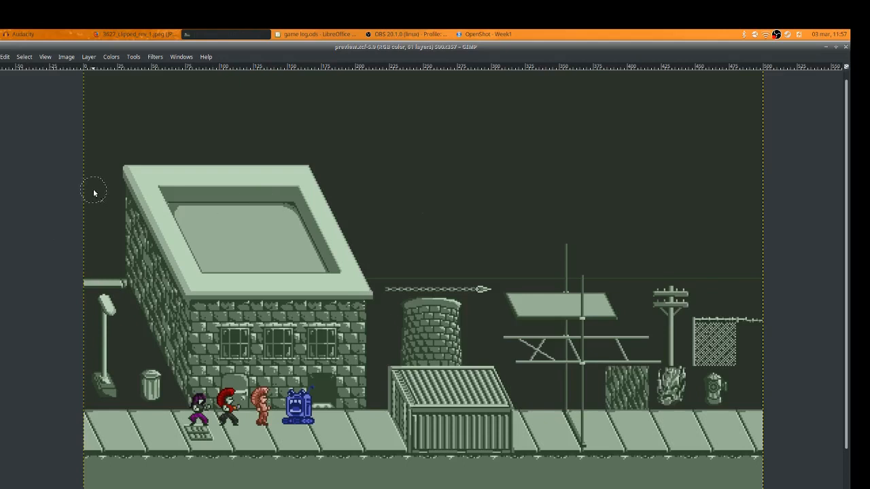
mouse_move(197, 433)
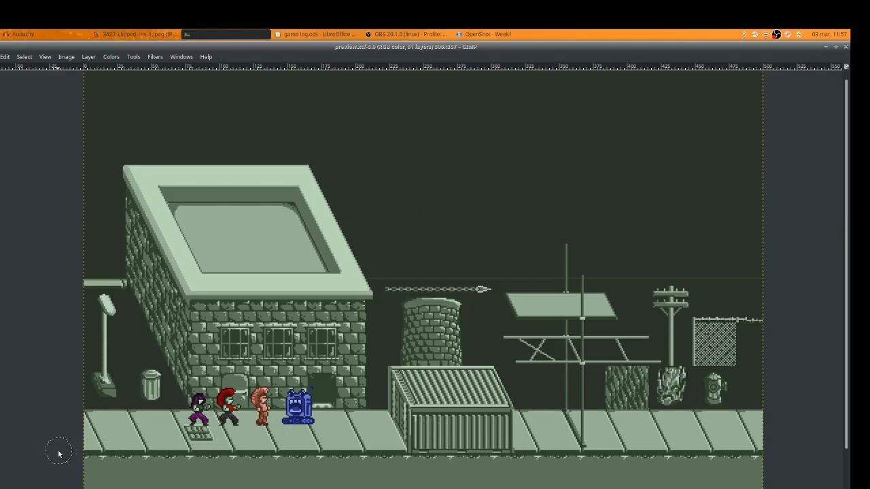
mouse_move(707, 419)
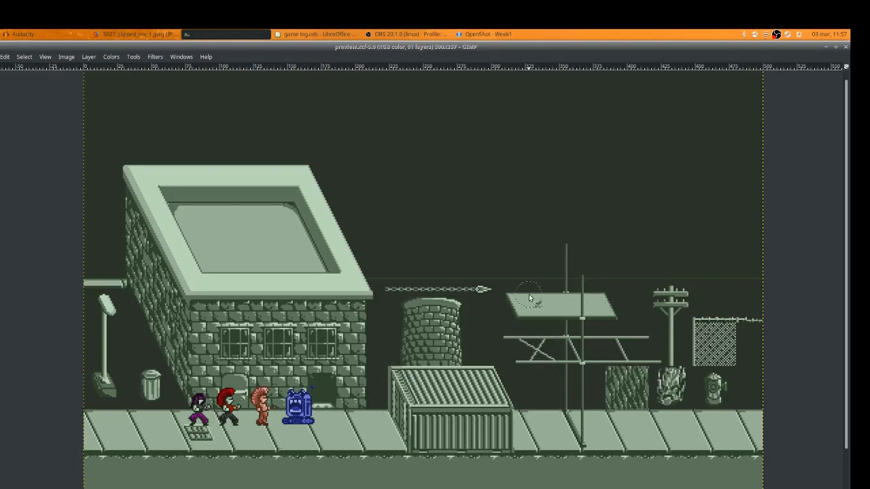
mouse_move(379, 339)
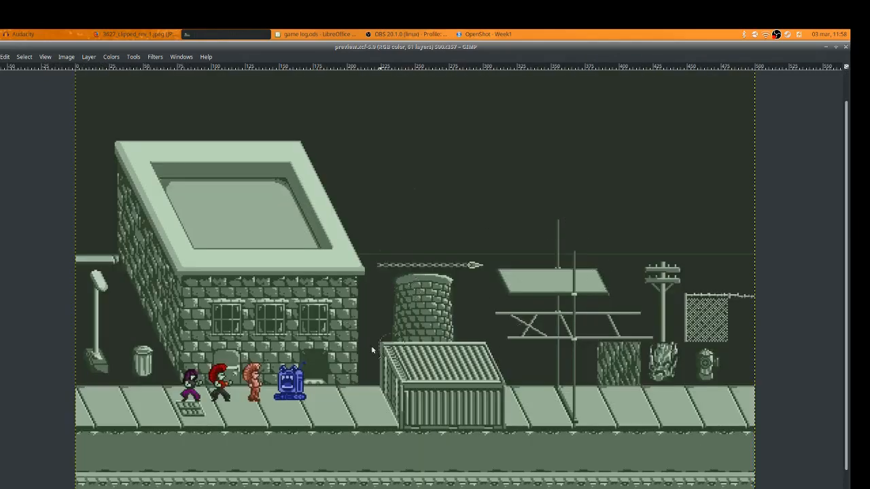
mouse_move(292, 155)
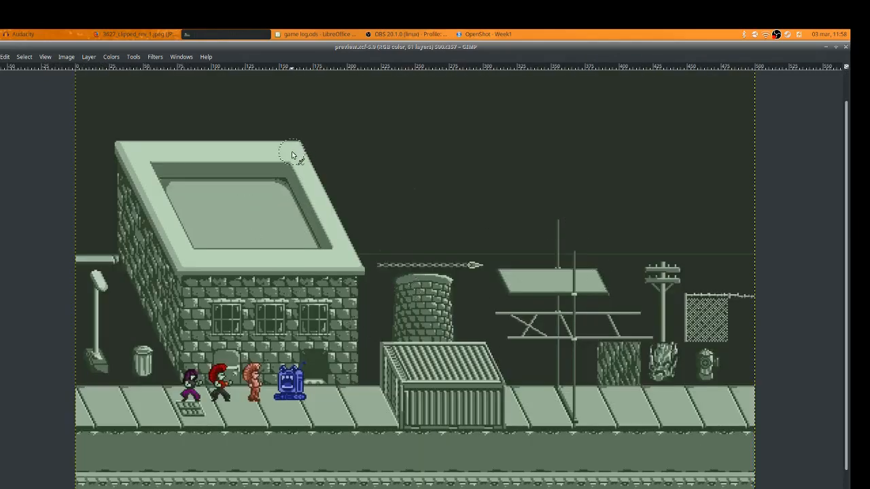
mouse_move(818, 131)
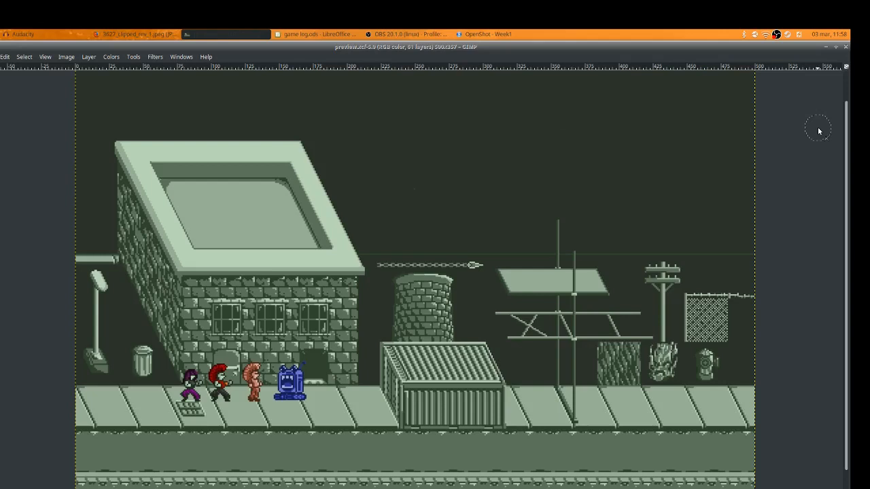
mouse_move(346, 299)
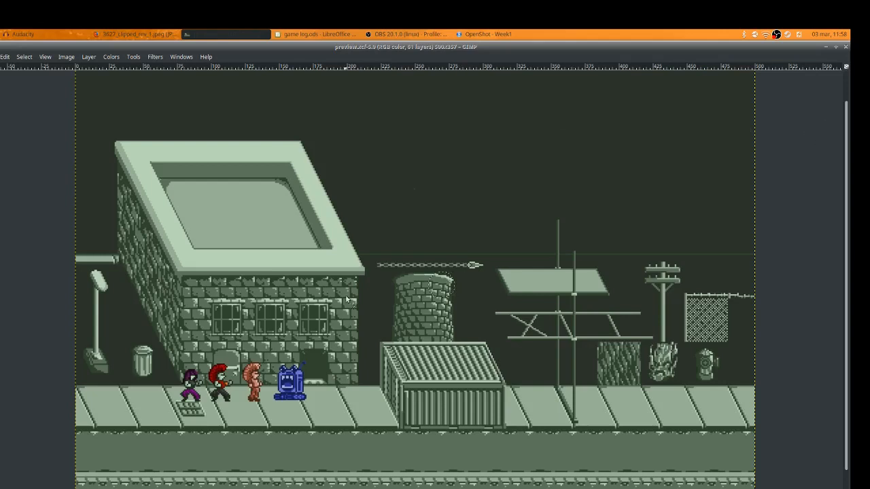
mouse_move(76, 189)
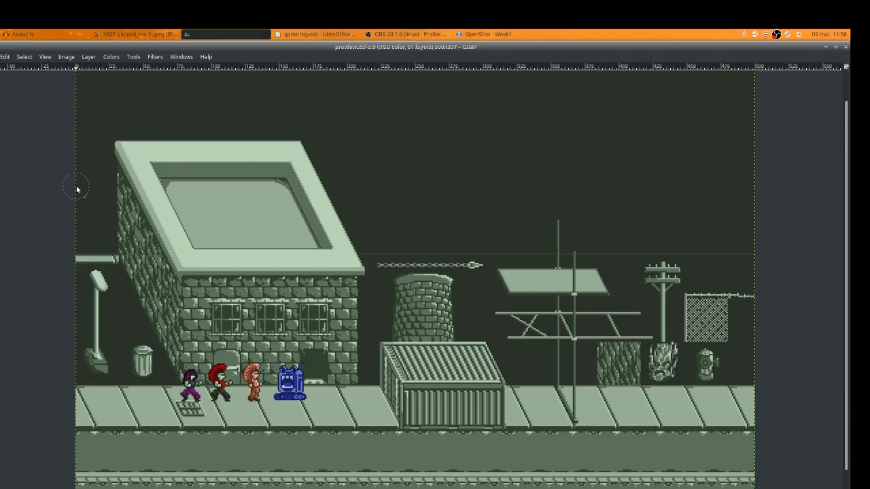
mouse_move(76, 131)
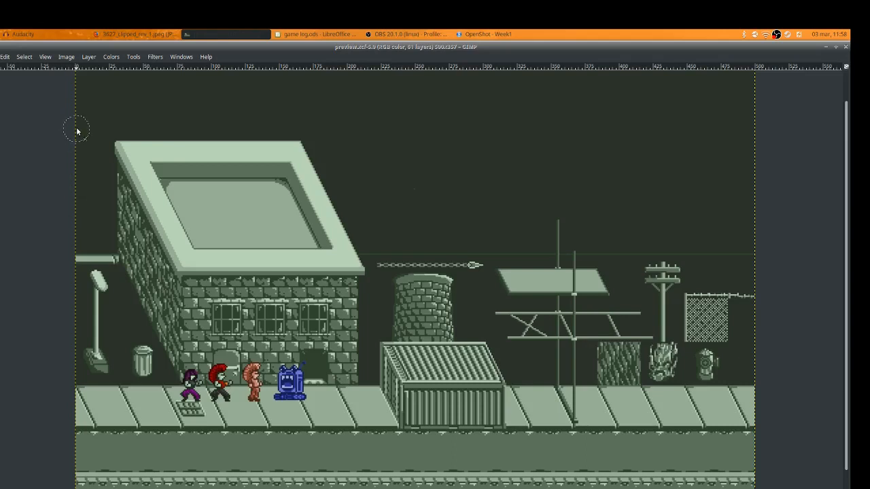
mouse_move(68, 122)
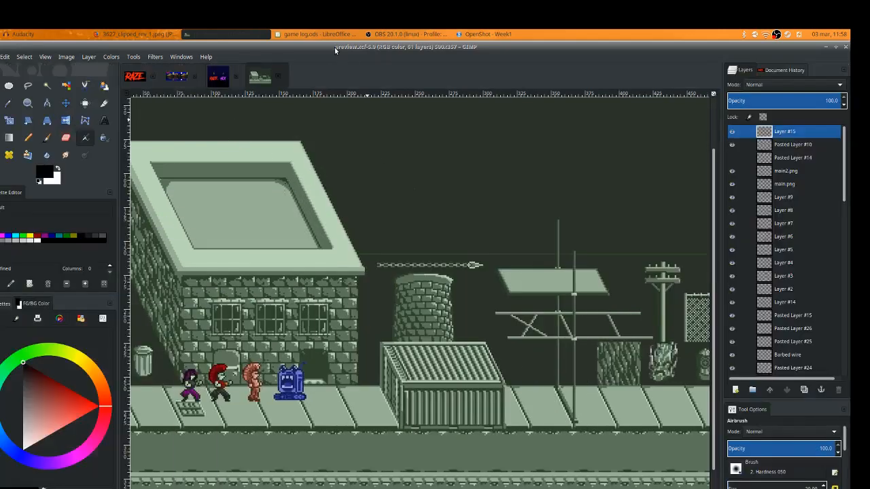
mouse_move(302, 79)
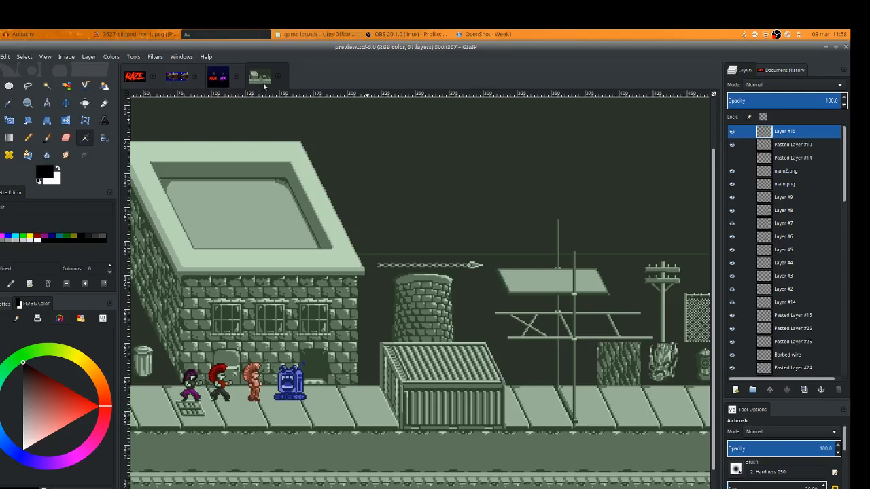
mouse_move(261, 80)
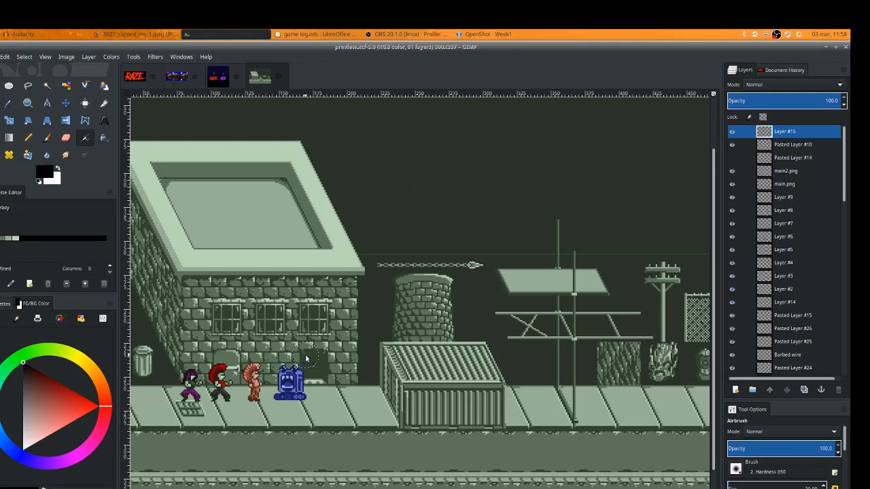
mouse_move(38, 229)
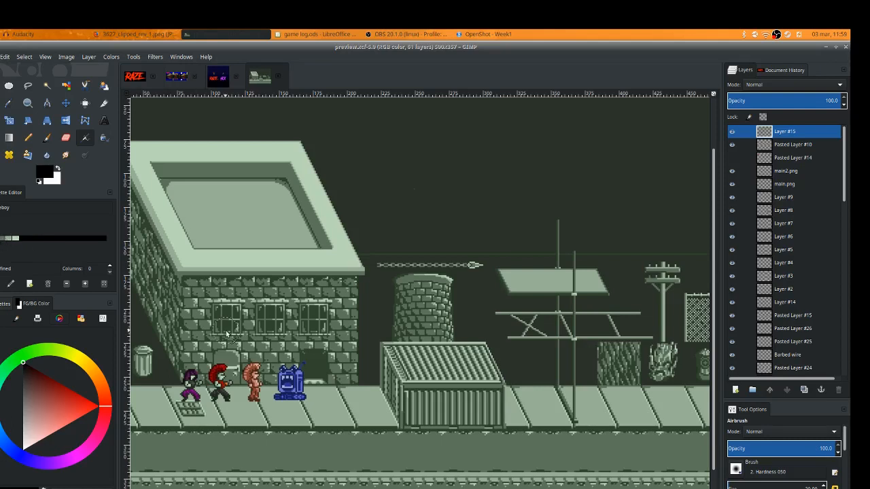
mouse_move(190, 231)
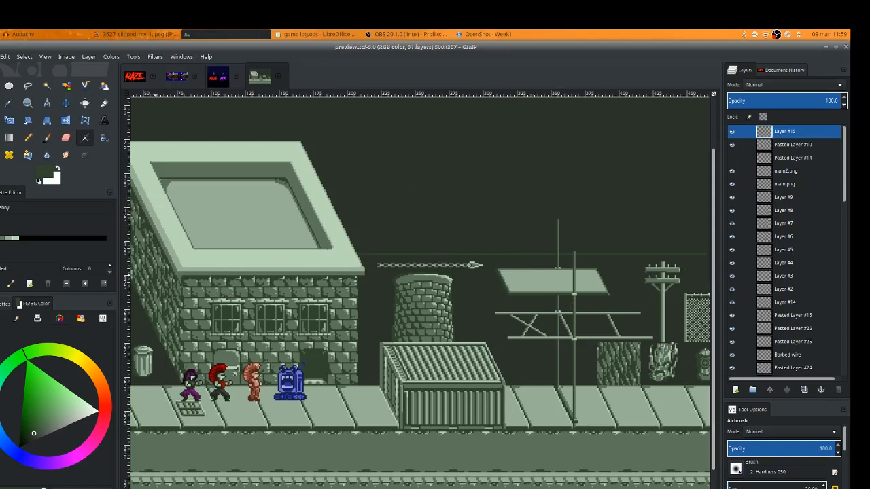
mouse_move(112, 193)
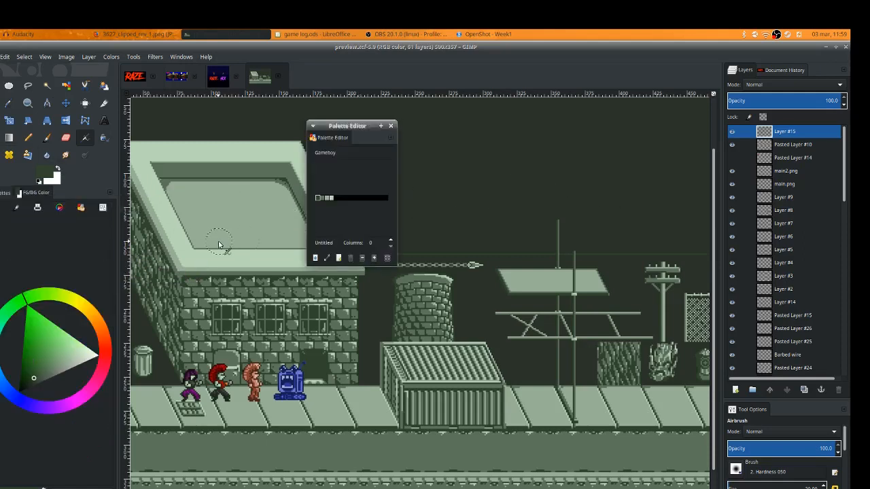
drag(347, 125, 437, 226)
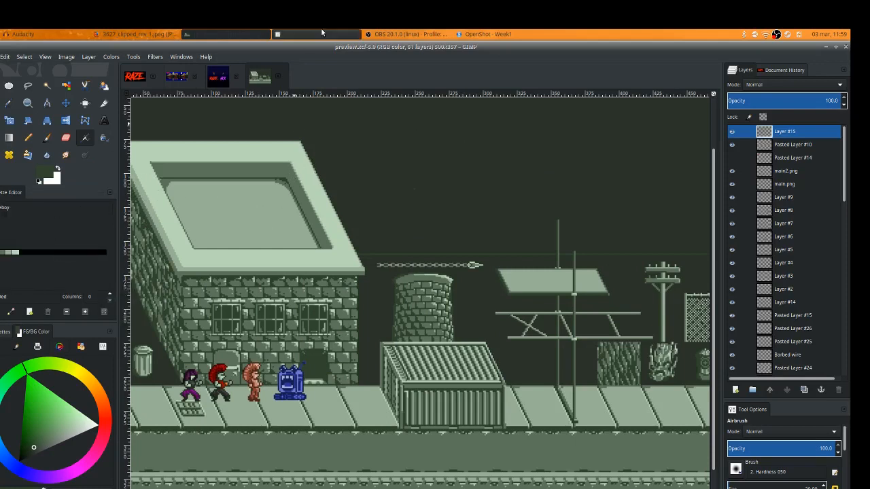
Step: Switch to the Calc time log and review the hours column for the four dated entries
click(315, 34)
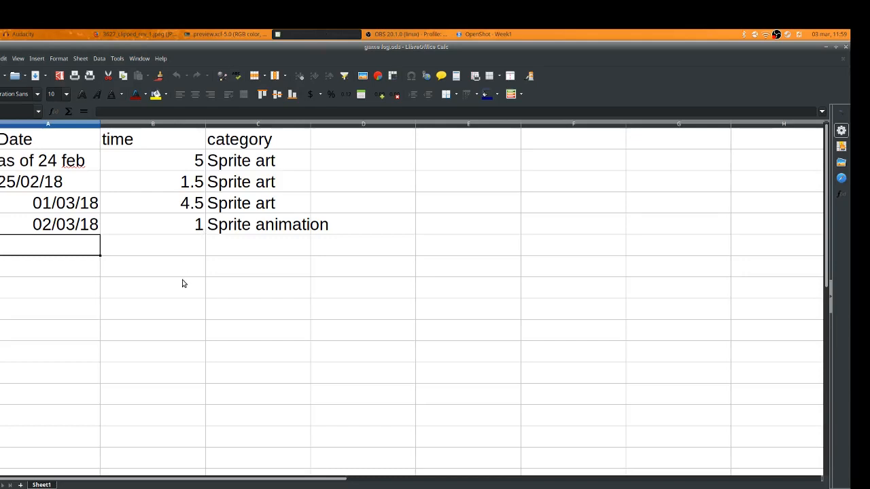
mouse_move(435, 261)
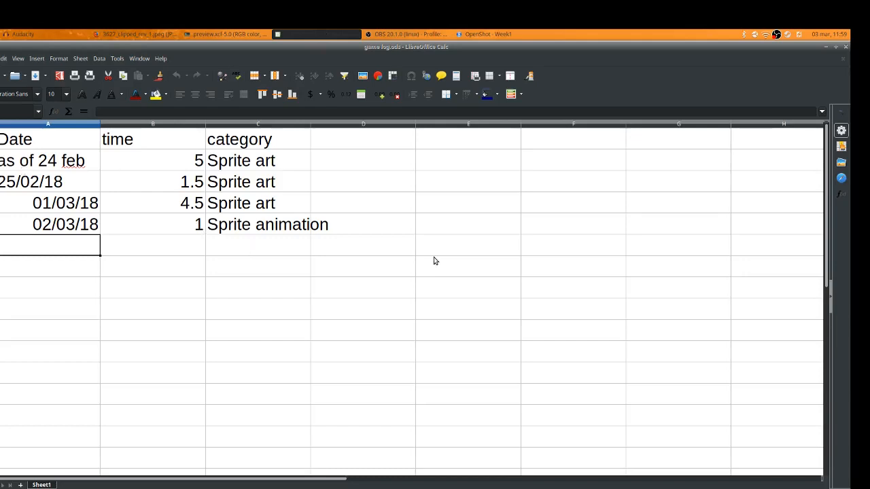
mouse_move(150, 229)
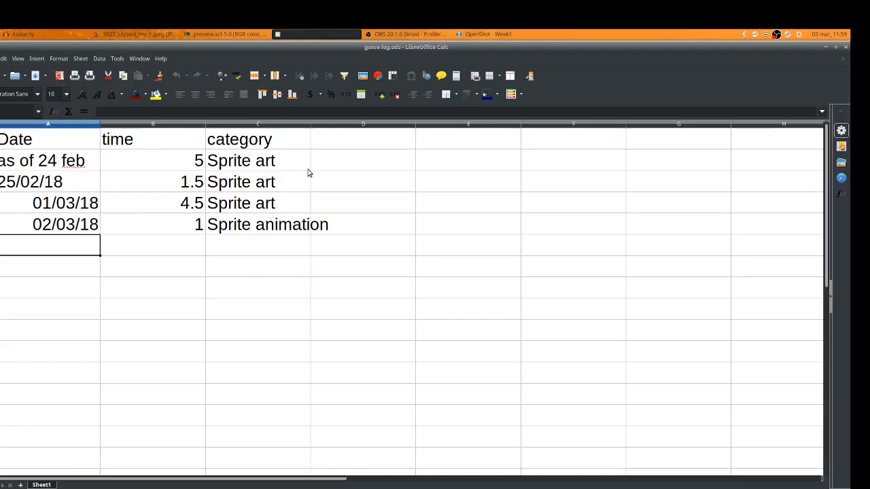
mouse_move(142, 160)
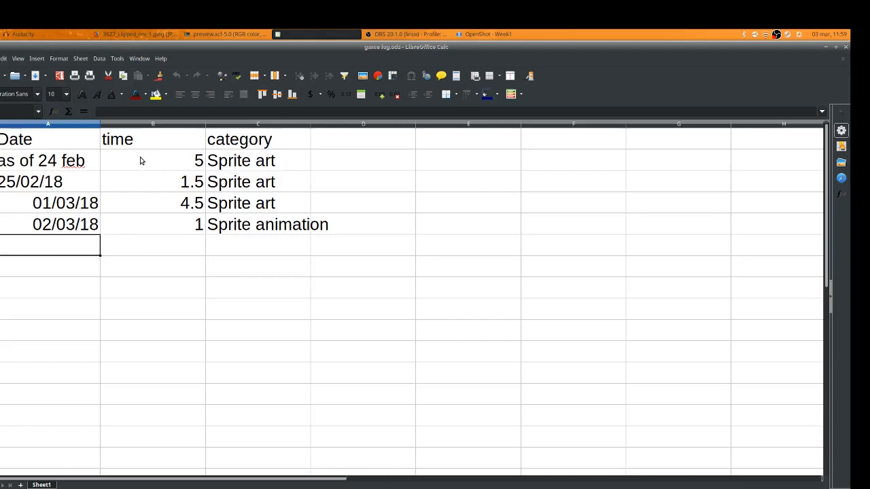
mouse_move(210, 231)
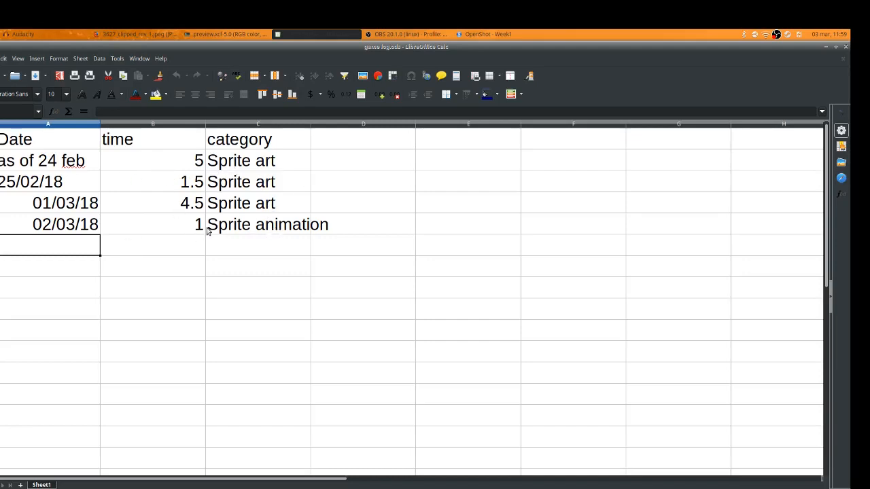
mouse_move(244, 182)
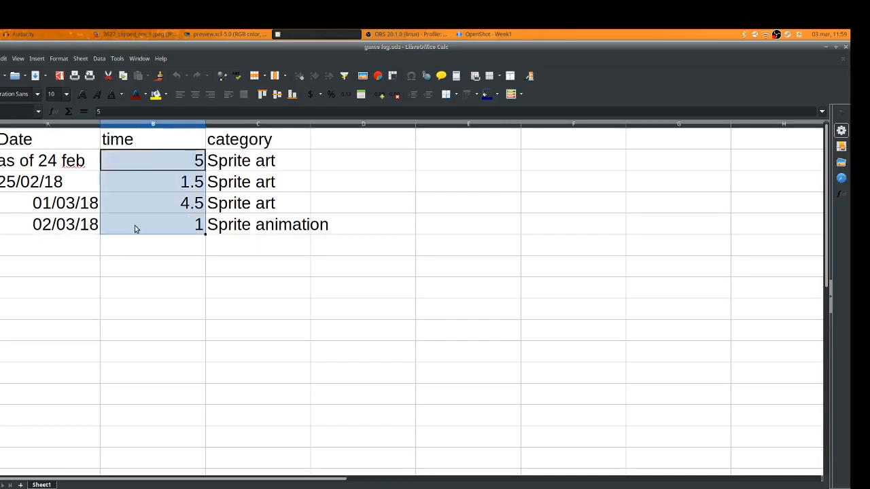
click(152, 308)
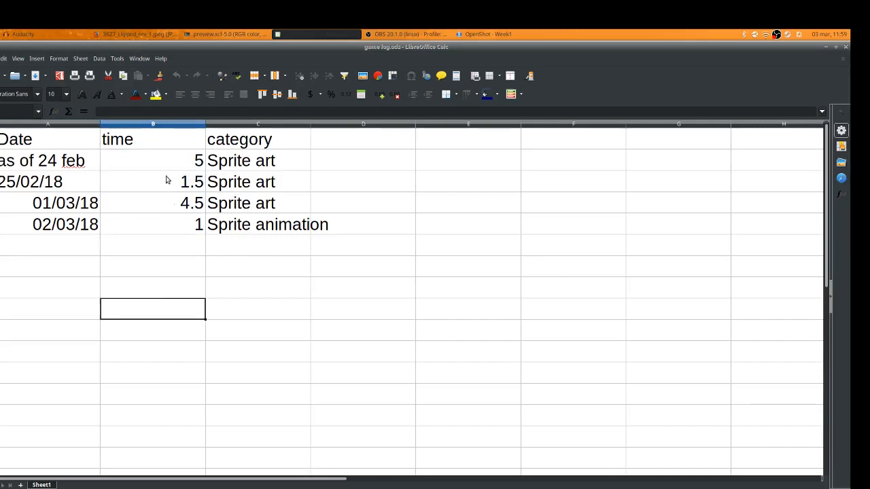
mouse_move(180, 152)
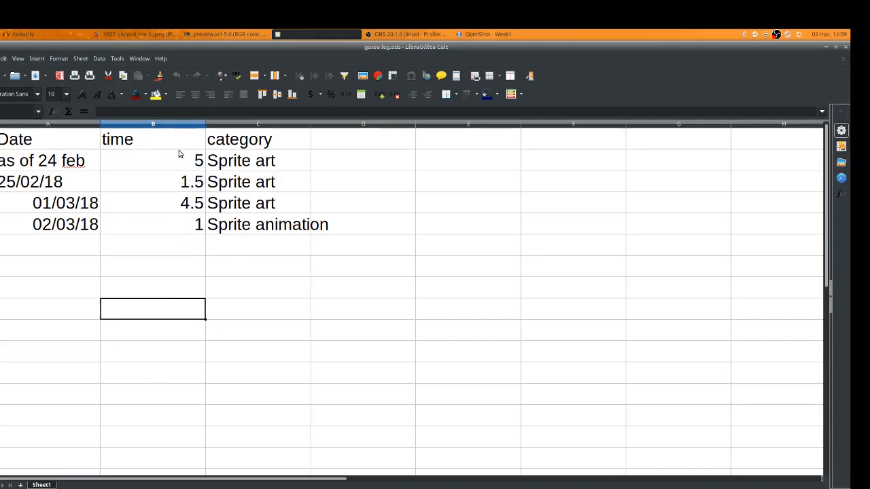
mouse_move(177, 326)
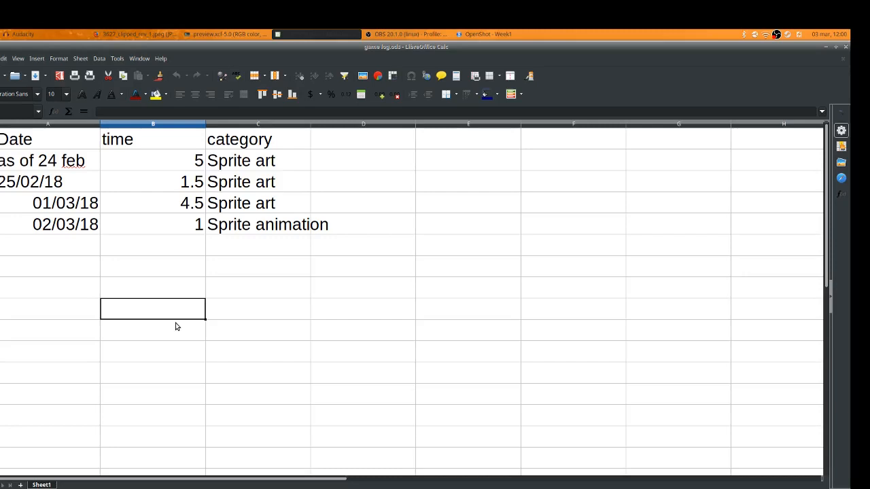
mouse_move(200, 285)
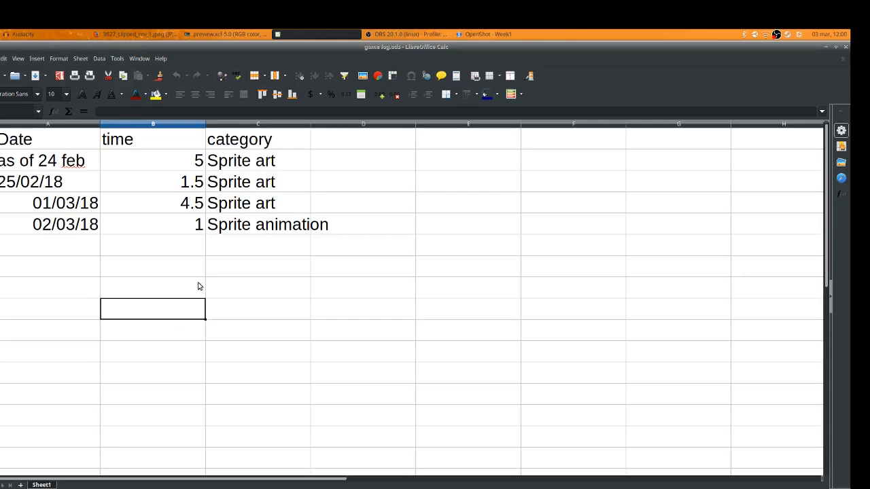
mouse_move(333, 32)
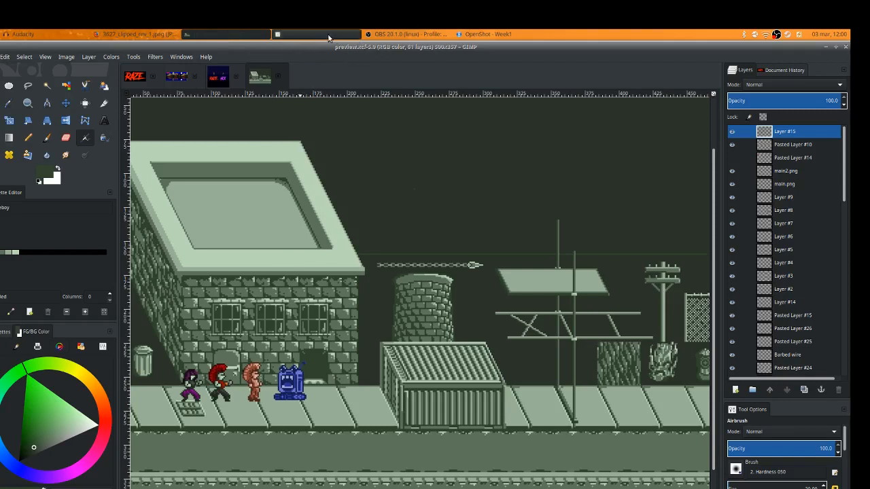
Step: View the KAPTEIN cracker packet photo in Firefox, then return to the RAZE/HEX title screen
click(316, 34)
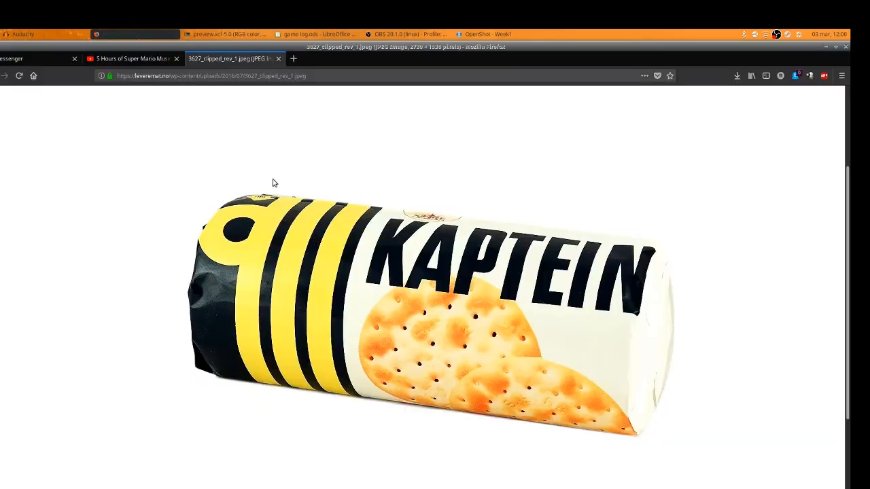
mouse_move(169, 234)
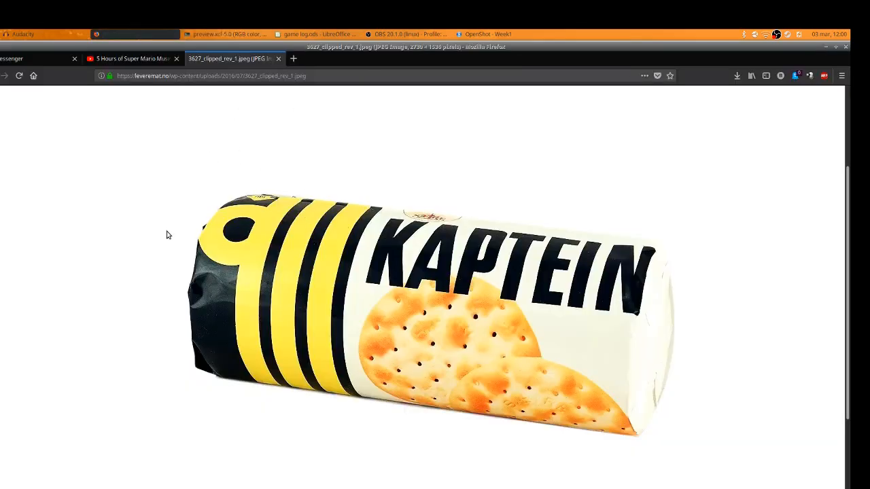
mouse_move(500, 290)
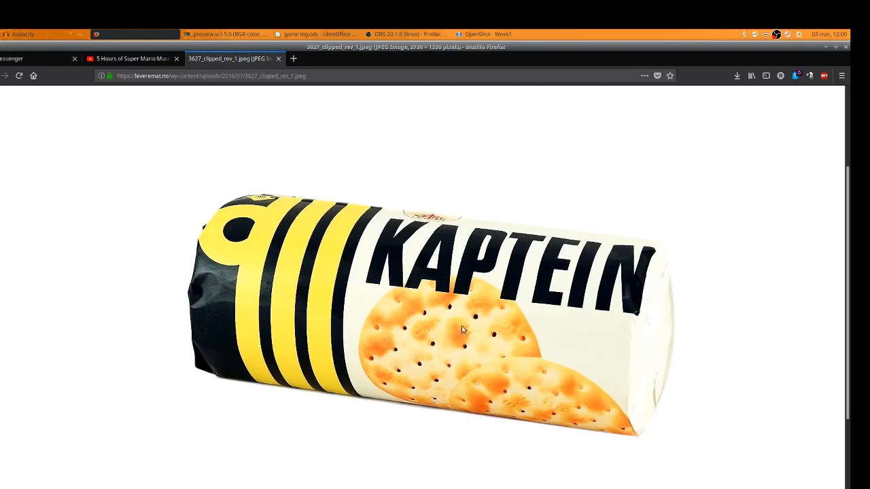
mouse_move(152, 343)
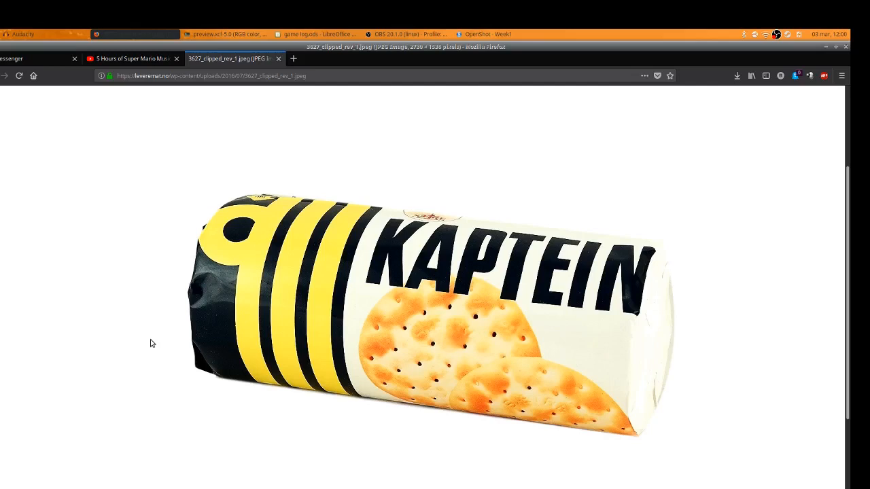
mouse_move(541, 406)
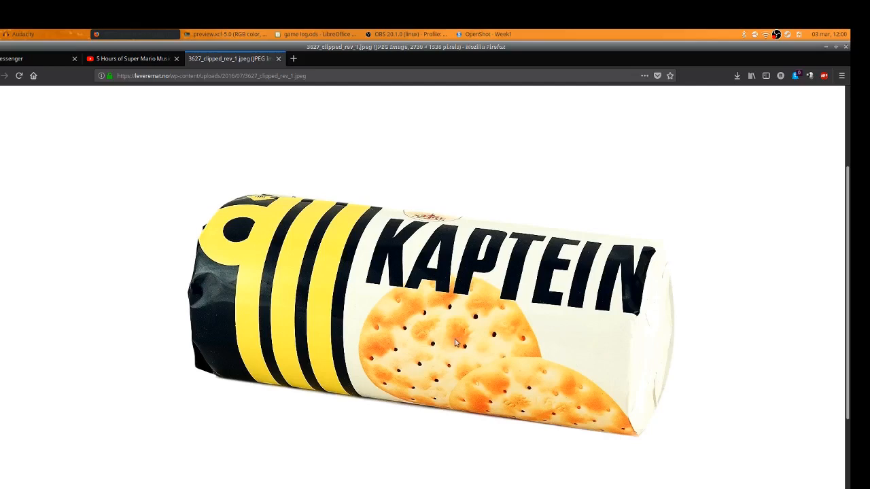
mouse_move(291, 325)
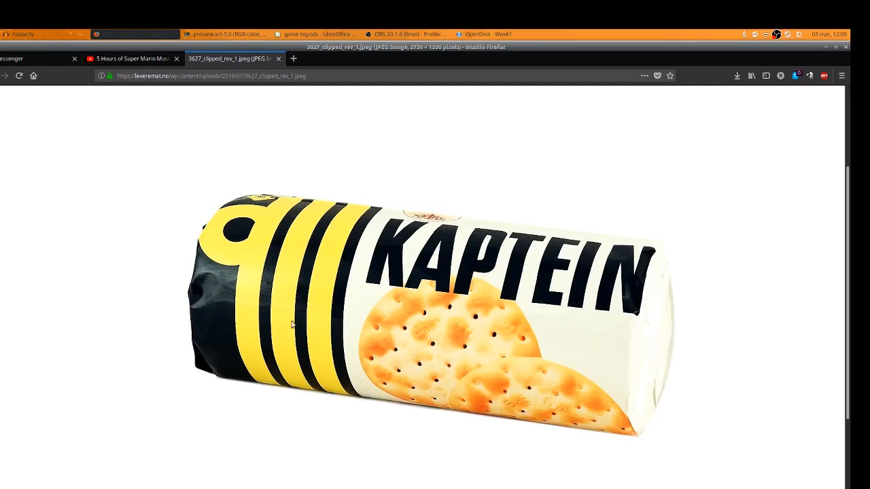
mouse_move(376, 384)
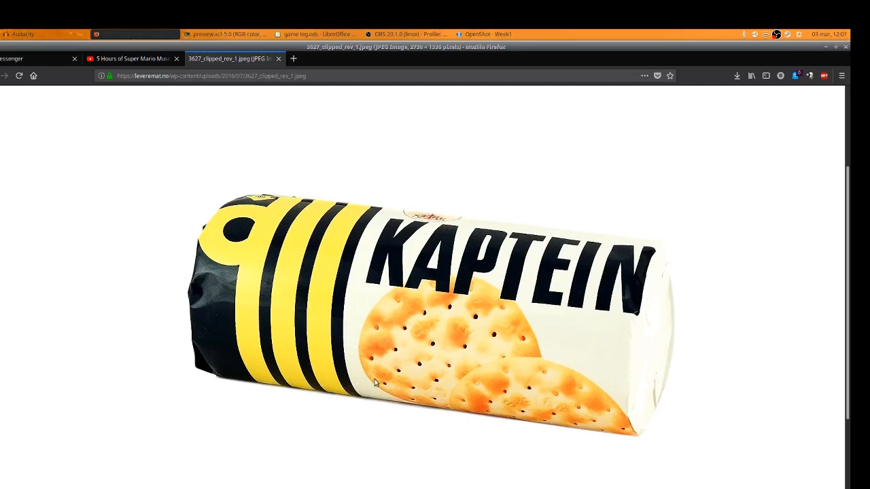
mouse_move(541, 324)
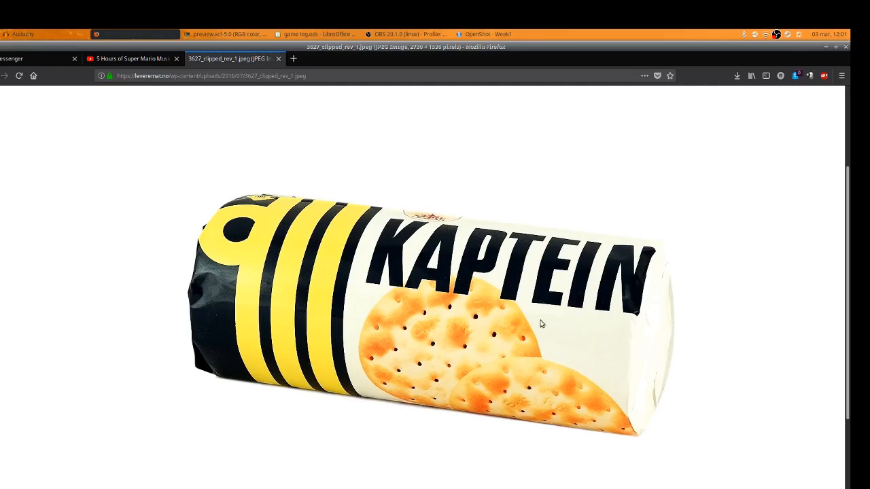
mouse_move(549, 375)
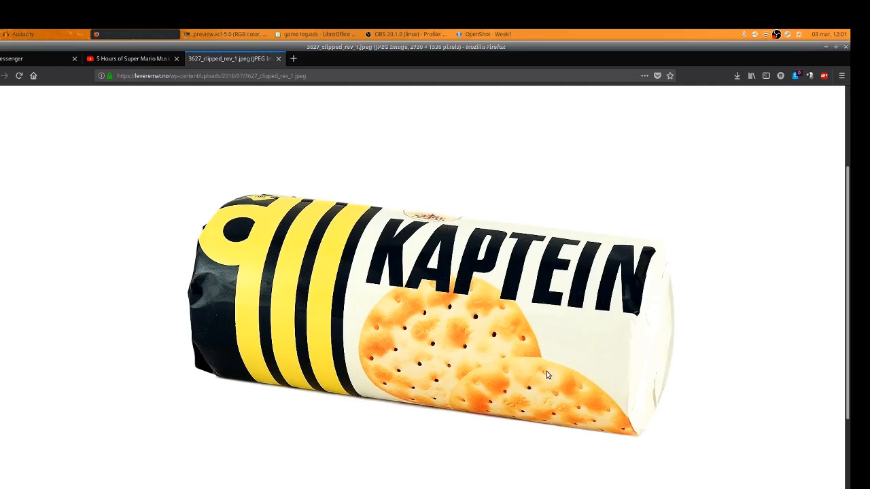
mouse_move(544, 381)
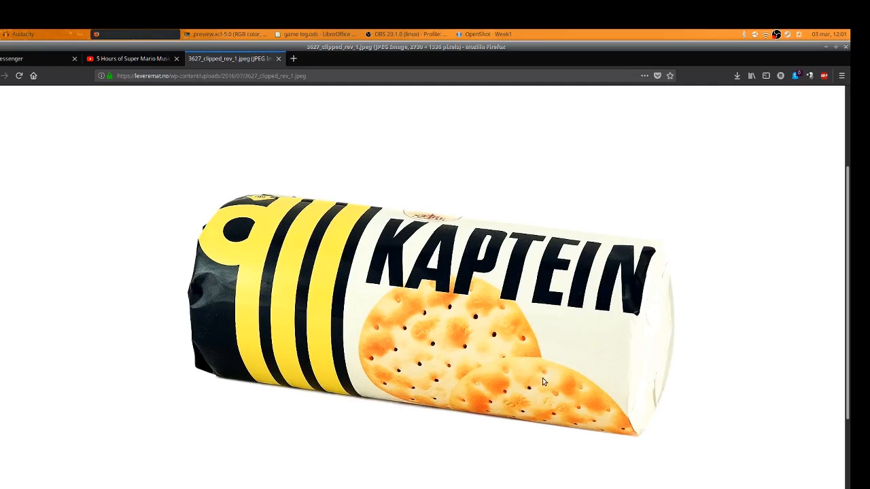
mouse_move(655, 347)
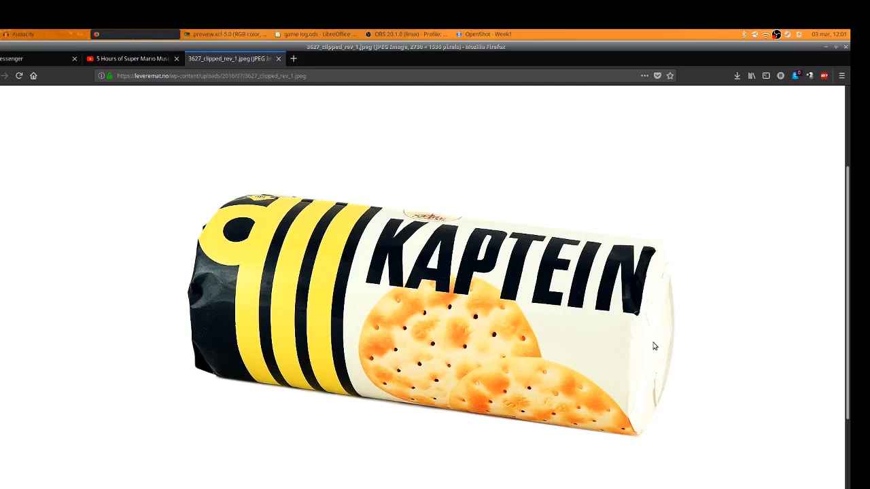
mouse_move(699, 316)
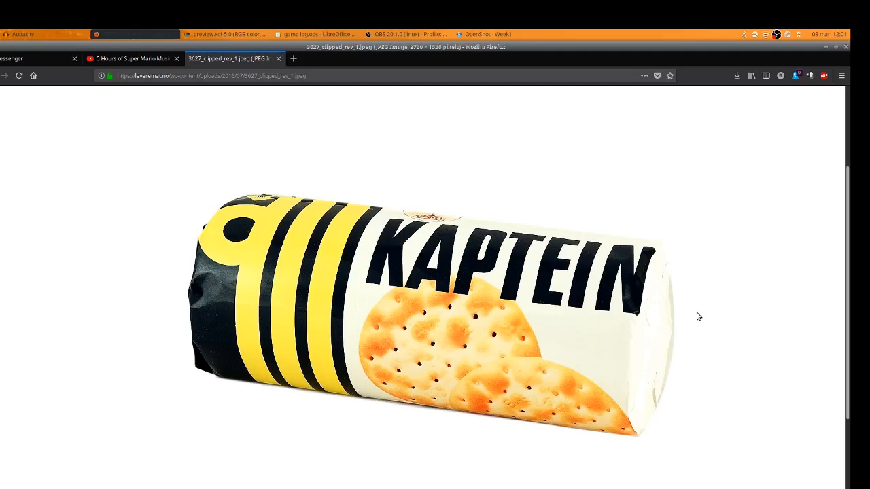
mouse_move(282, 270)
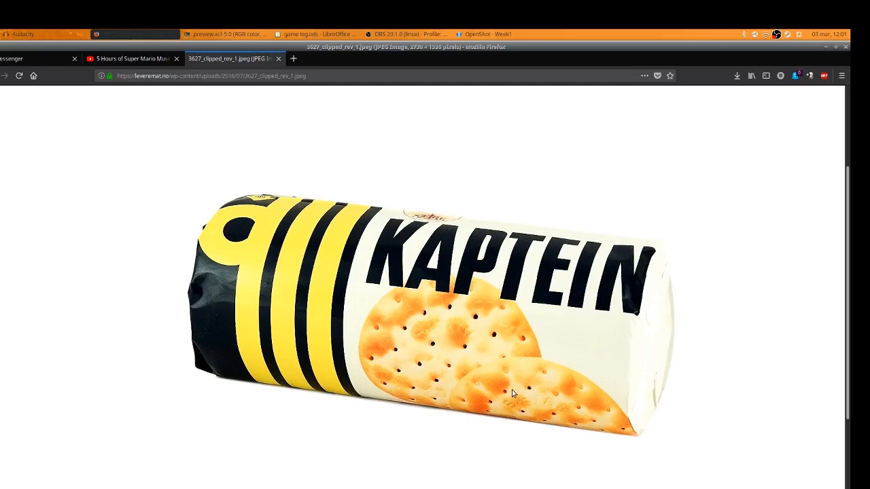
mouse_move(465, 234)
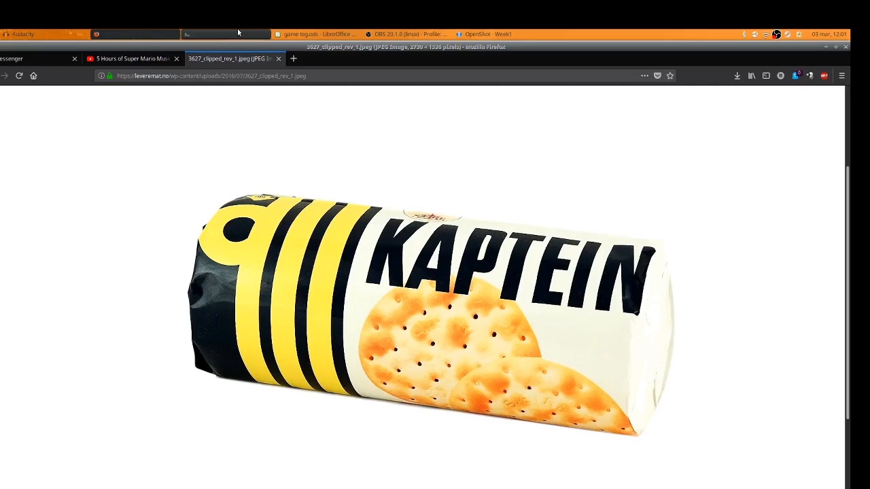
click(225, 34)
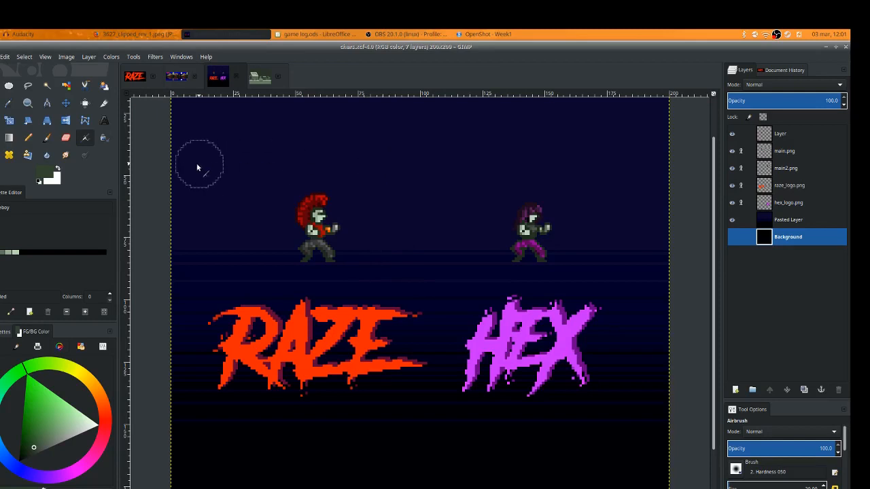
mouse_move(163, 166)
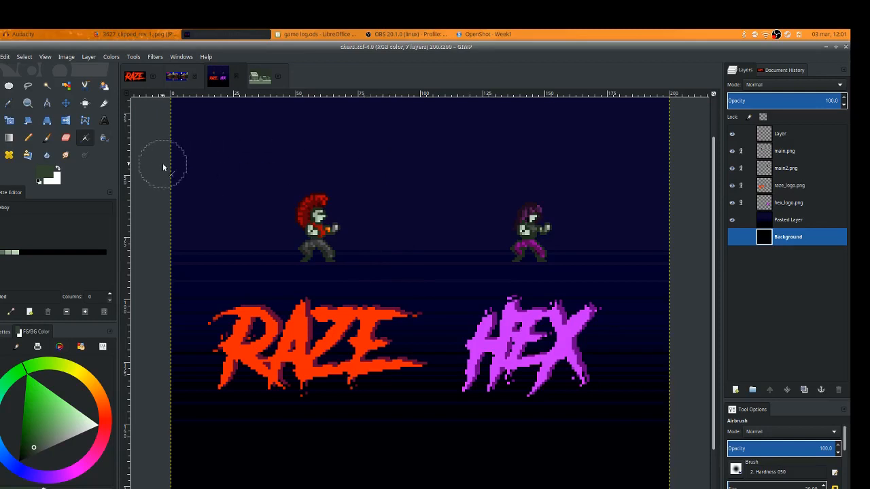